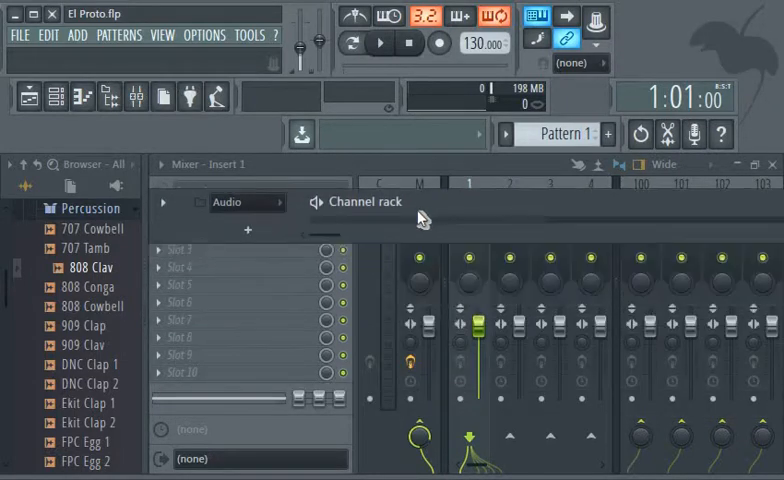
pyautogui.moveTo(456, 210)
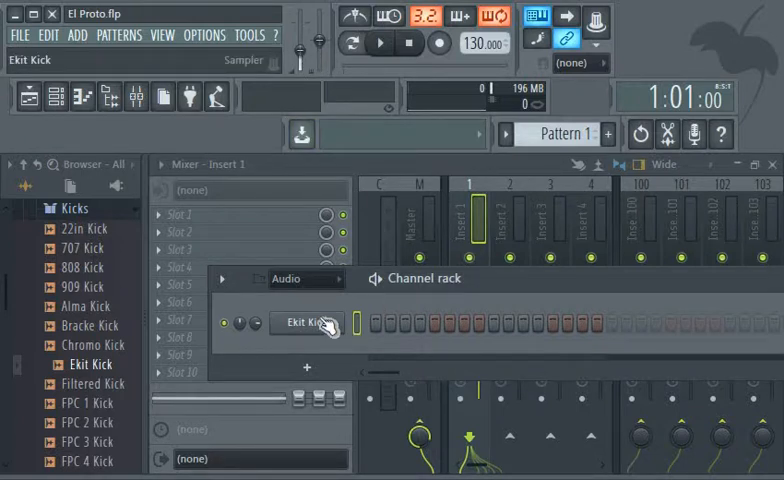
# Step: Fill the Ekit Kick channel with a hit on every fourth step
pyautogui.rightClick(304, 324)
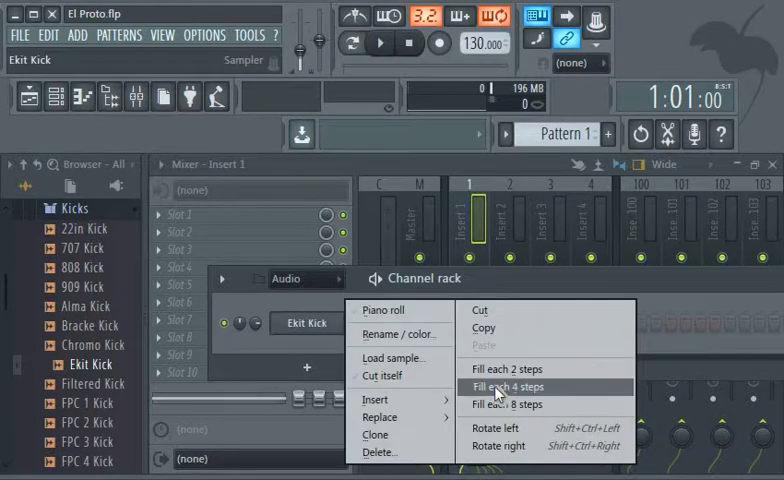
pyautogui.click(508, 388)
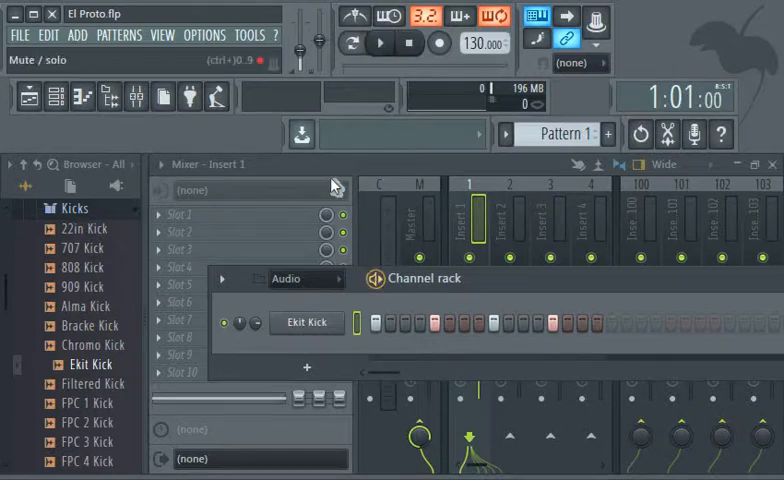
pyautogui.click(352, 44)
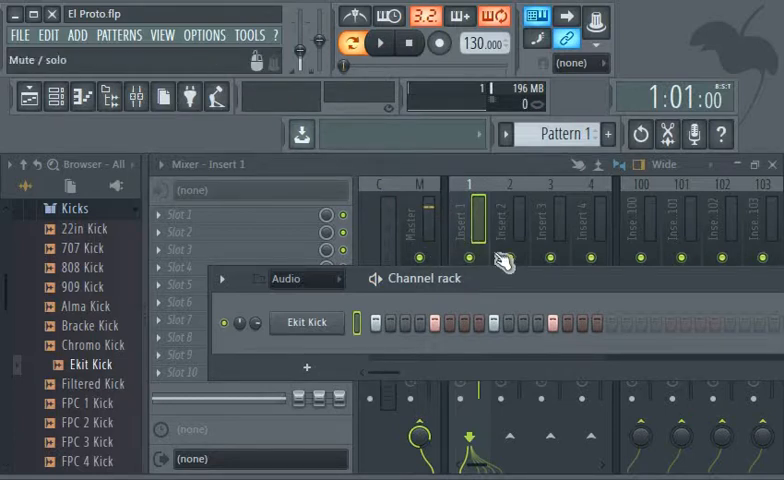
pyautogui.moveTo(460, 172)
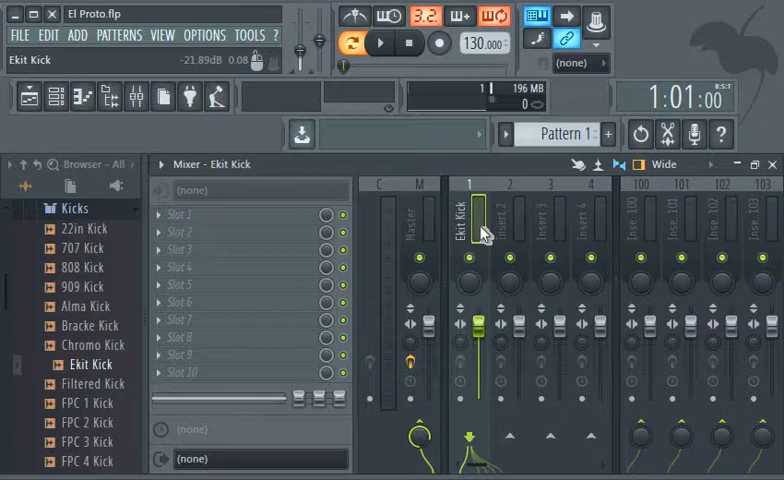
pyautogui.moveTo(216, 96)
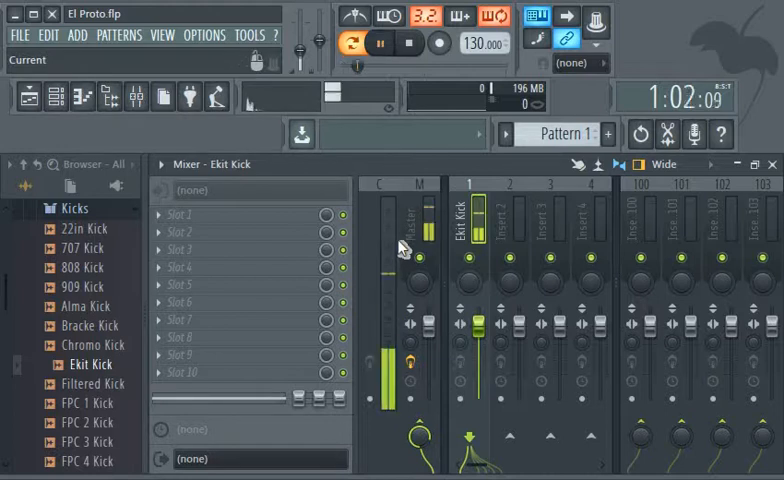
pyautogui.click(468, 224)
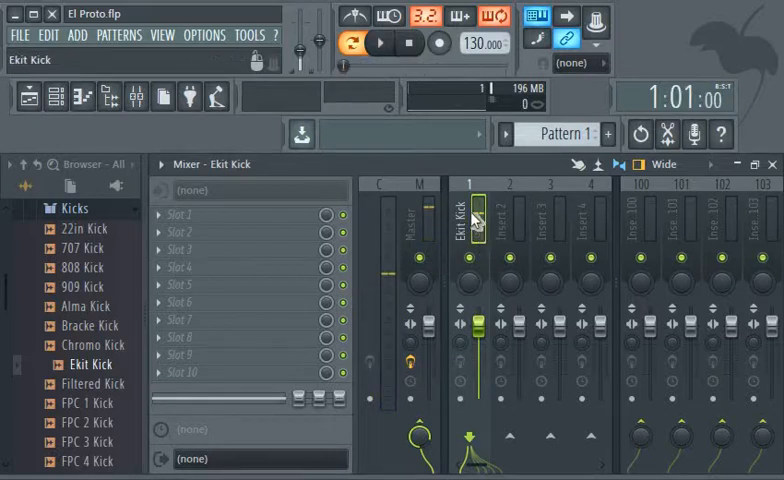
# Step: Load Fruity Parametric EQ 2 into the Ekit Kick insert's first effect slot
pyautogui.rightClick(472, 210)
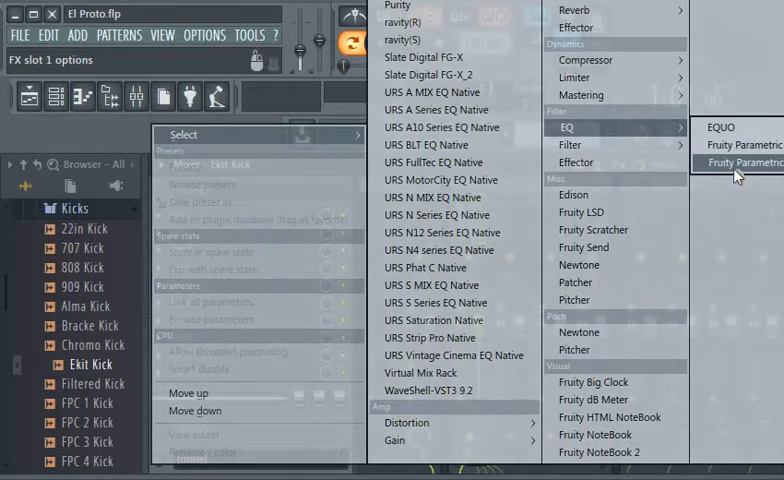
pyautogui.click(742, 162)
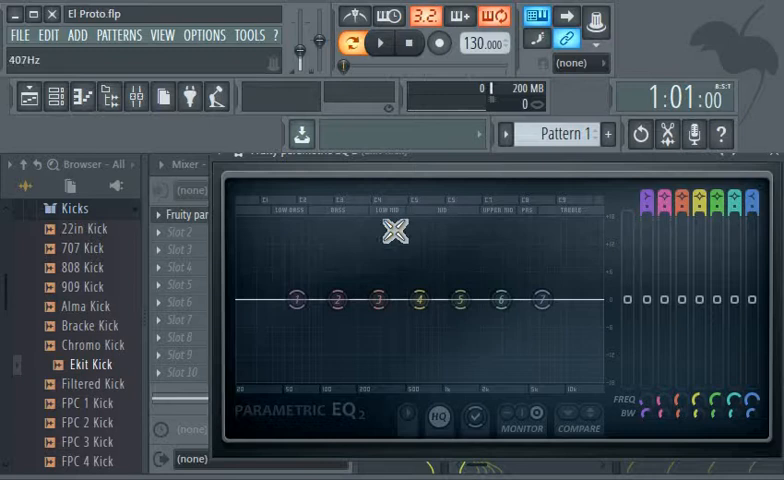
pyautogui.click(378, 44)
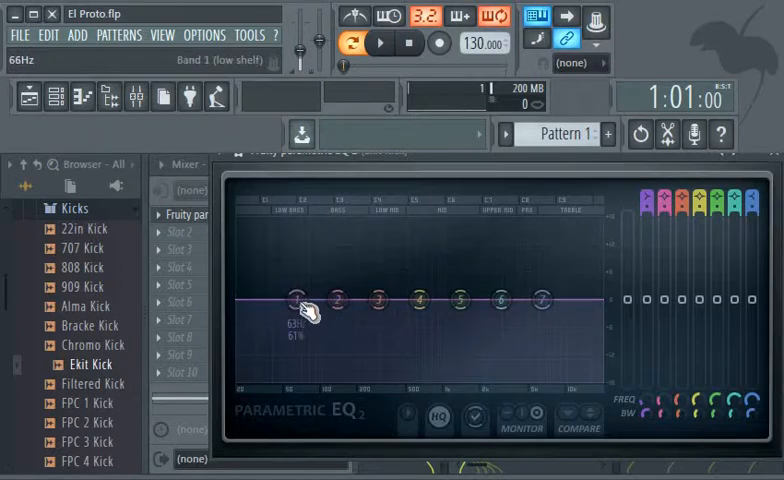
# Step: Steepen band 1's low-shelf slope, try a deep low cut, then return it flat near 56 Hz
pyautogui.rightClick(296, 300)
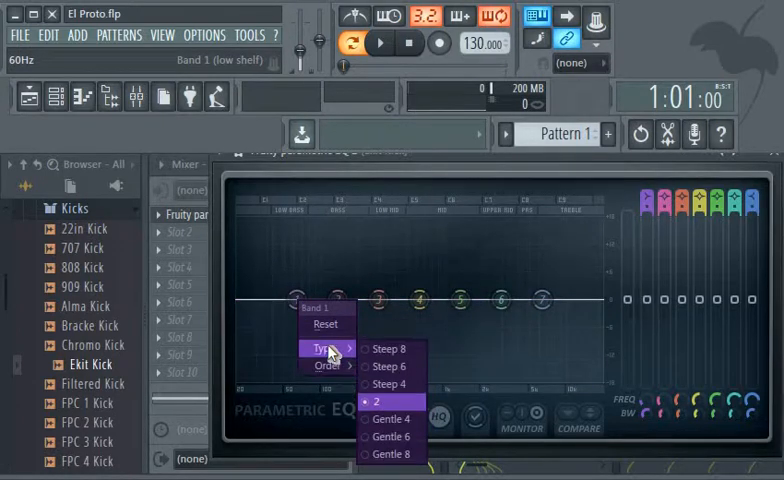
pyautogui.click(384, 400)
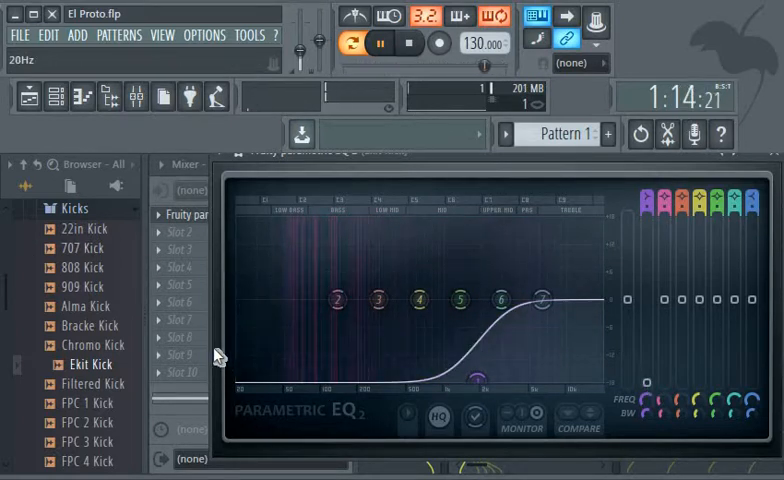
pyautogui.moveTo(340, 300); pyautogui.dragTo(318, 318)
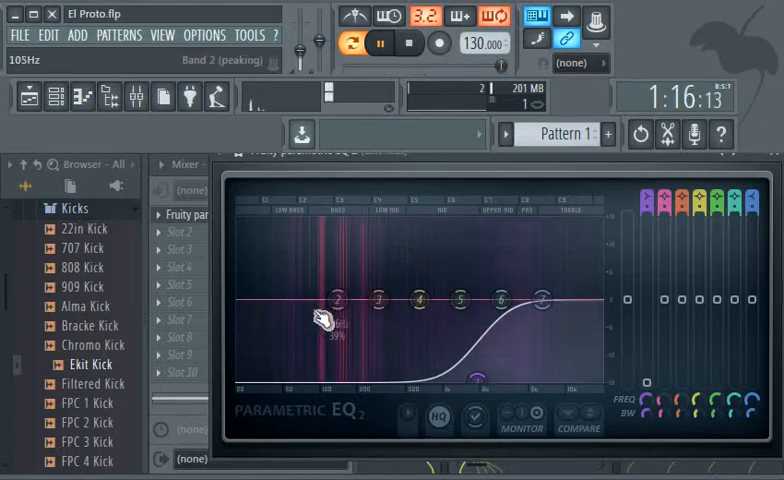
pyautogui.moveTo(318, 316); pyautogui.dragTo(404, 360)
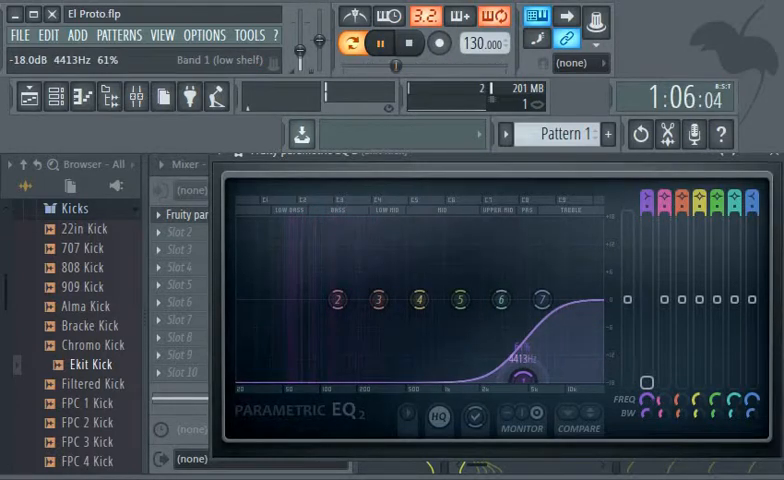
pyautogui.moveTo(548, 296); pyautogui.dragTo(296, 346)
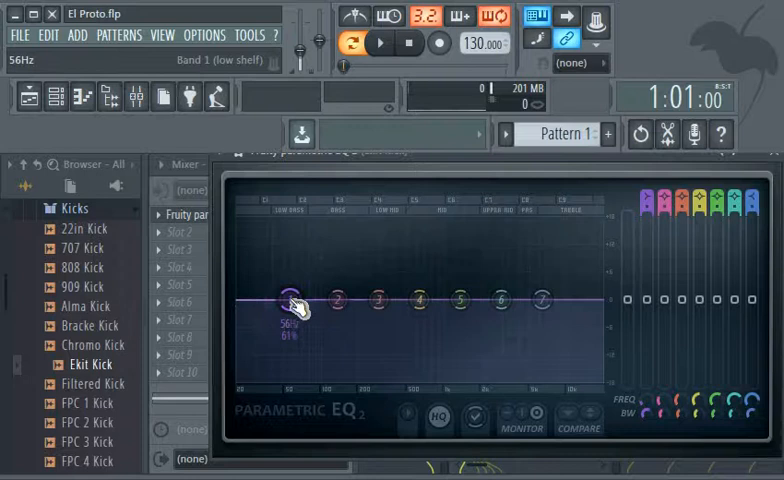
# Step: Make band 1 a Steep 8 high-pass filter with its cutoff parked at the very bottom
pyautogui.rightClick(290, 300)
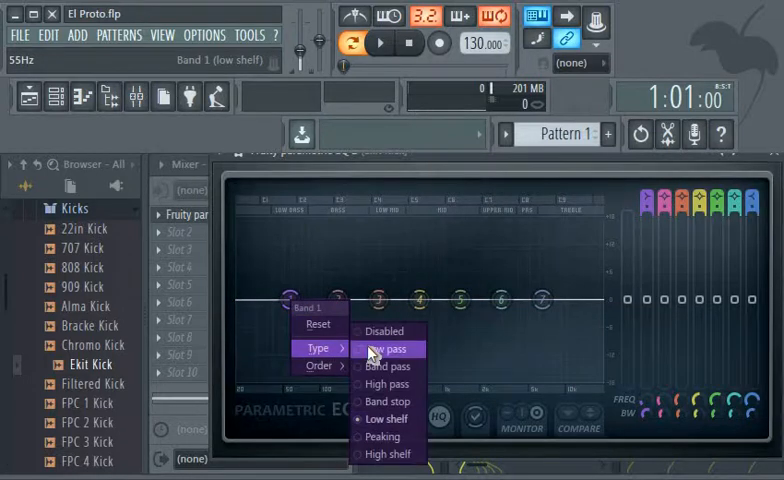
pyautogui.click(388, 384)
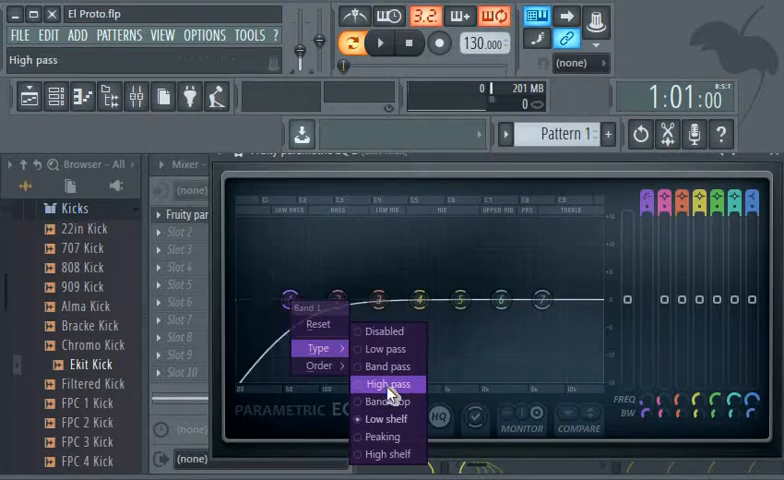
pyautogui.click(388, 384)
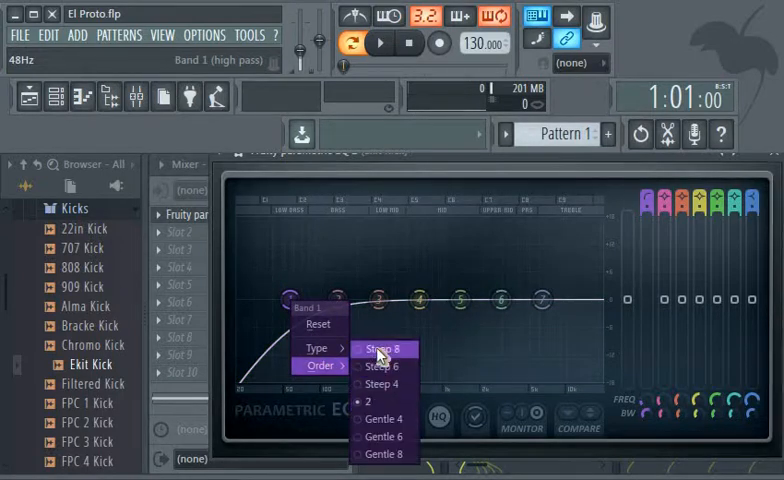
pyautogui.click(380, 348)
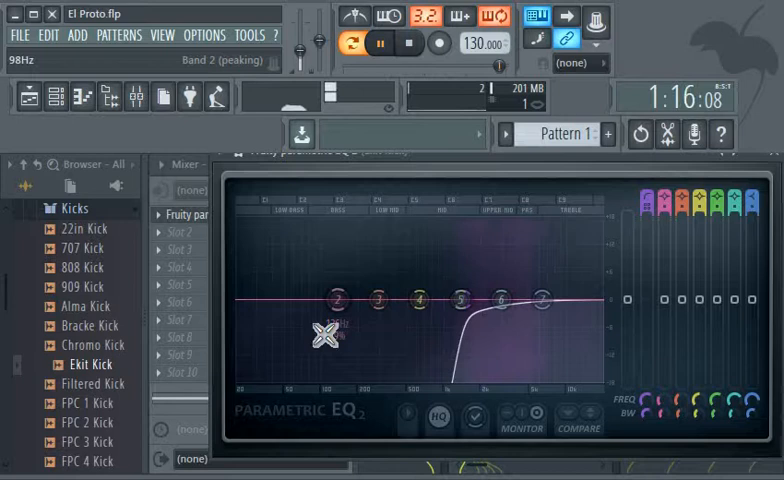
pyautogui.moveTo(324, 336); pyautogui.dragTo(476, 356)
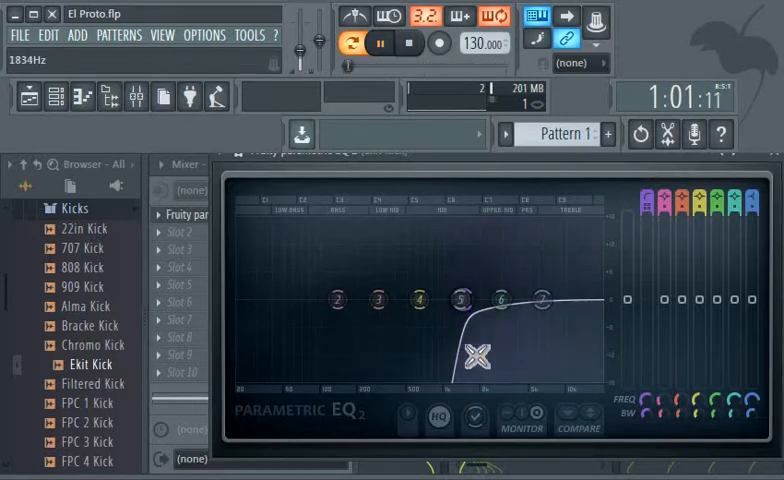
pyautogui.moveTo(454, 300); pyautogui.dragTo(454, 316)
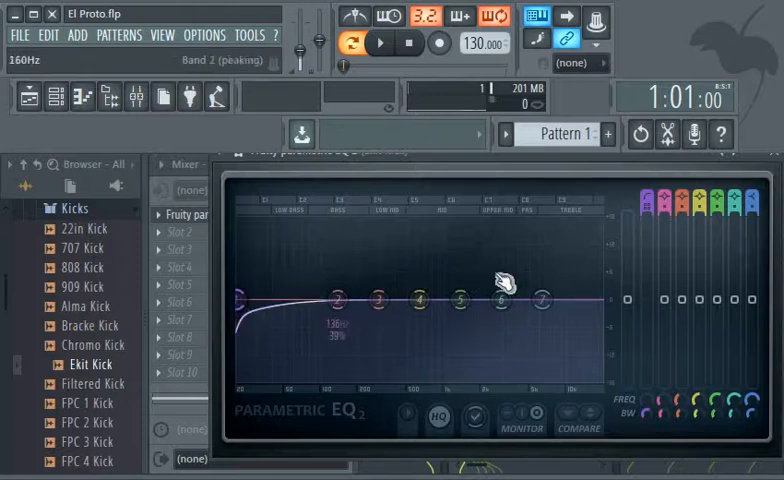
# Step: Make band 7 a Steep 6 low-pass filter rolling off the top highs
pyautogui.rightClick(540, 298)
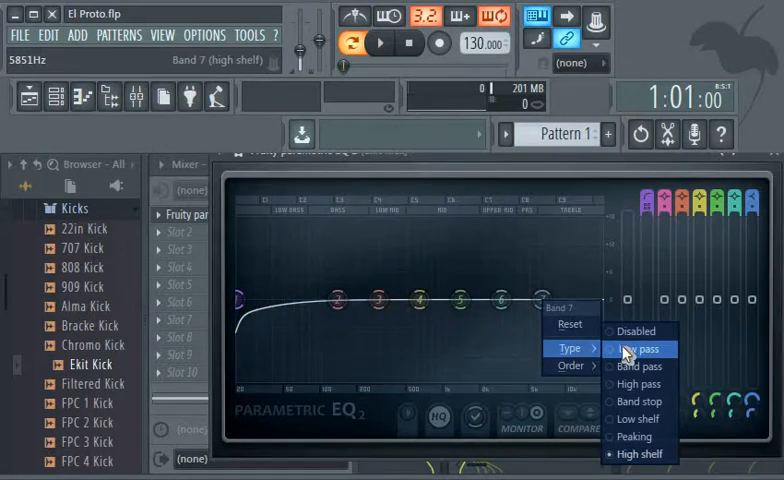
pyautogui.click(638, 348)
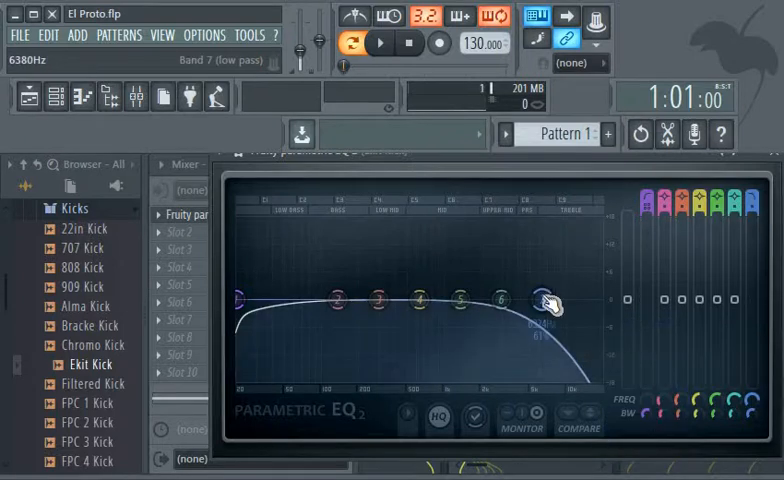
pyautogui.rightClick(548, 304)
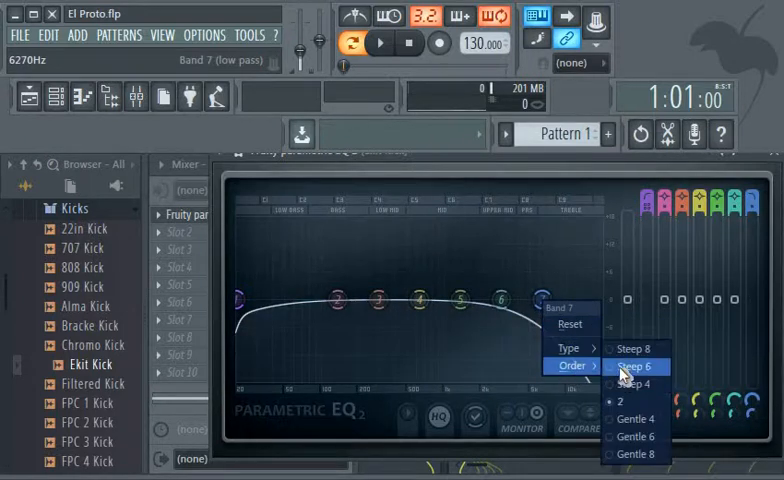
pyautogui.click(634, 364)
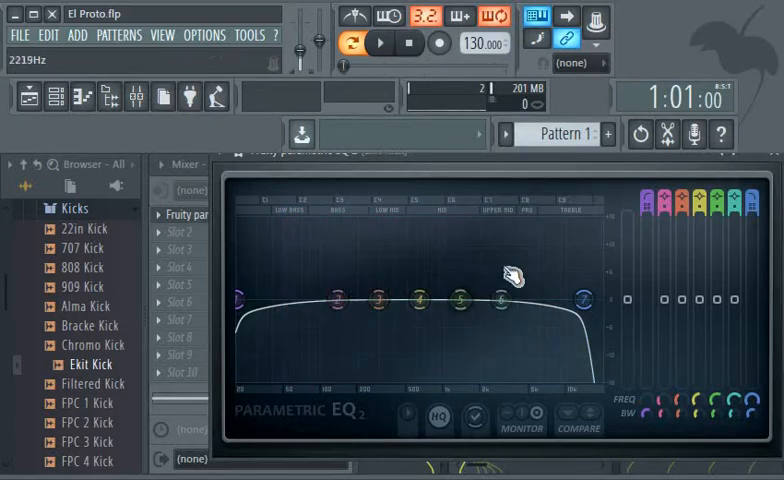
pyautogui.rightClick(584, 300)
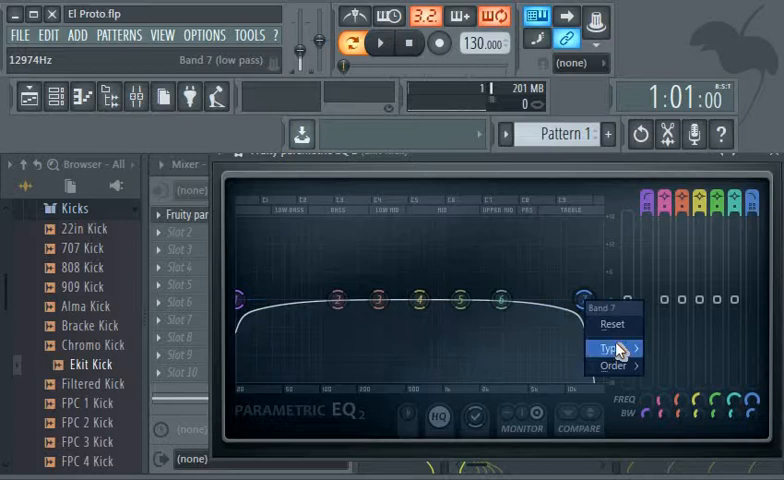
pyautogui.click(608, 348)
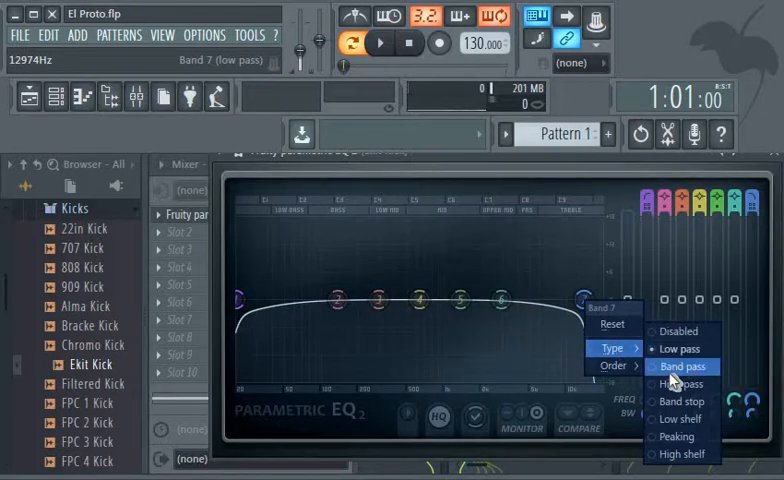
pyautogui.moveTo(680, 384)
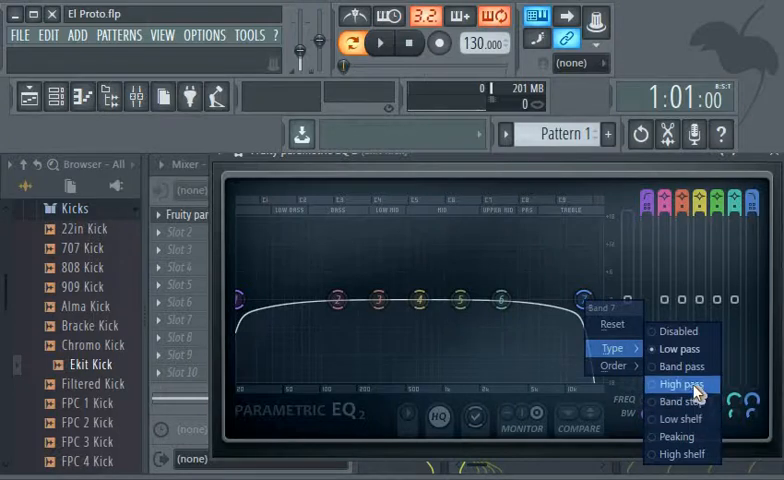
pyautogui.moveTo(684, 400)
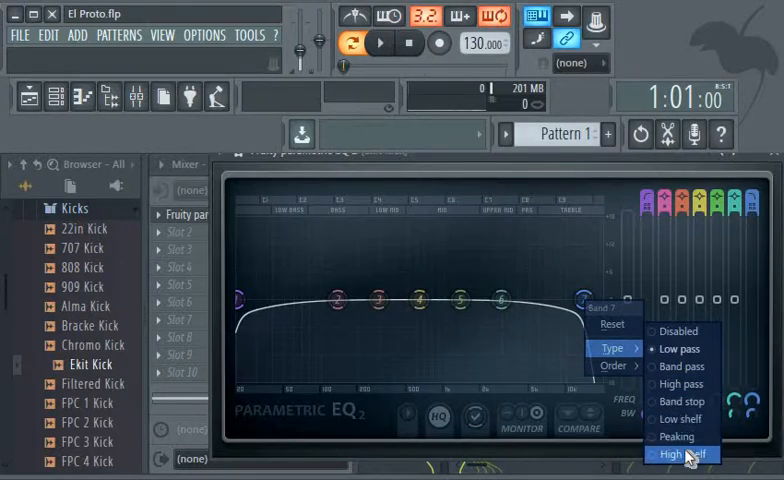
pyautogui.click(680, 454)
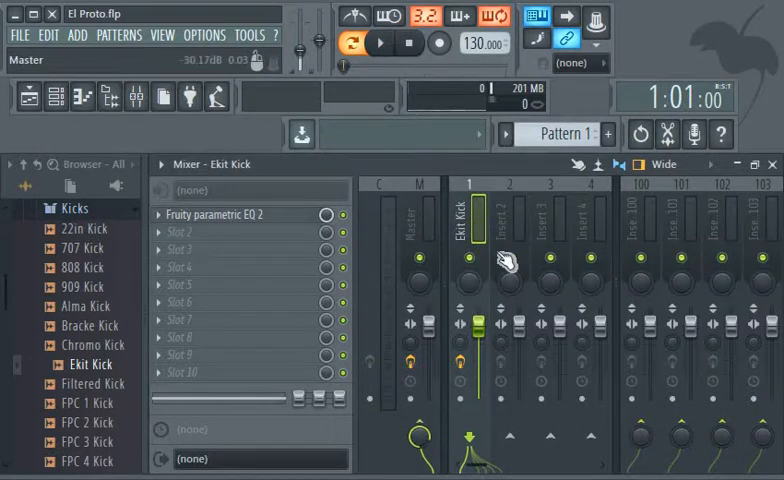
# Step: Scroll the Browser to the Percussion folder where 808 Clav is listed
pyautogui.click(508, 230)
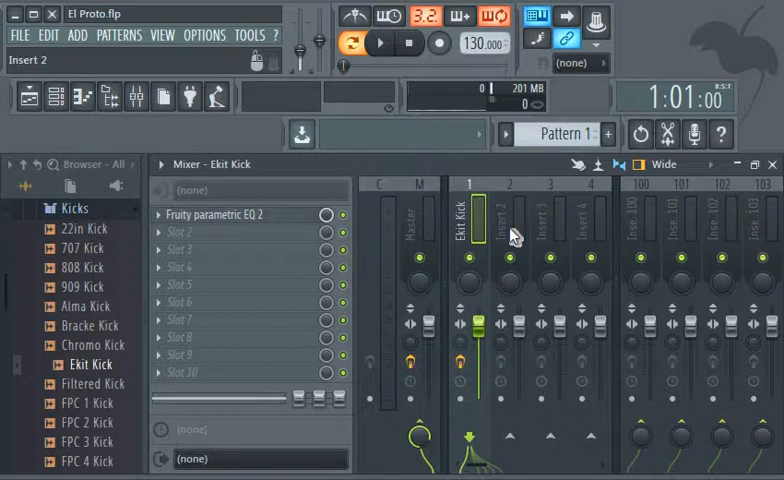
pyautogui.moveTo(4, 296)
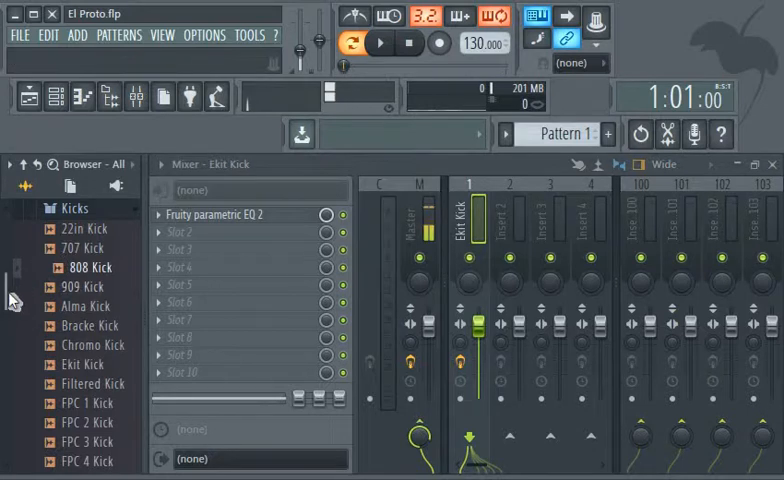
pyautogui.scroll(3)
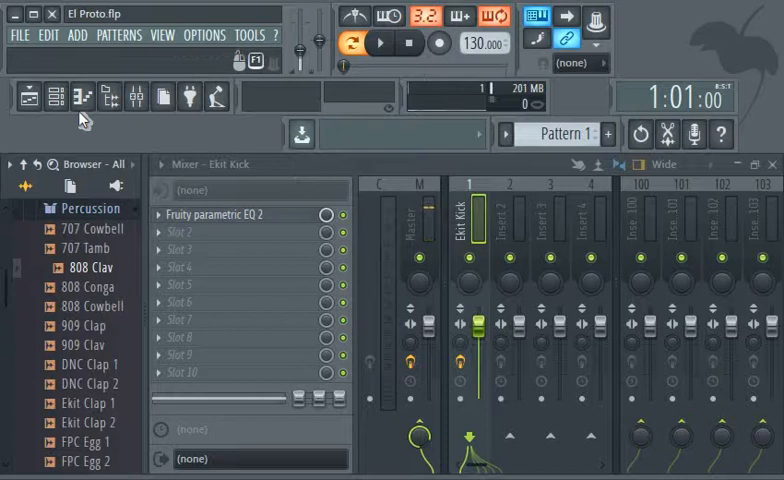
# Step: Drag 808 Clav into the Channel Rack beneath Ekit Kick and fill every second step
pyautogui.click(54, 96)
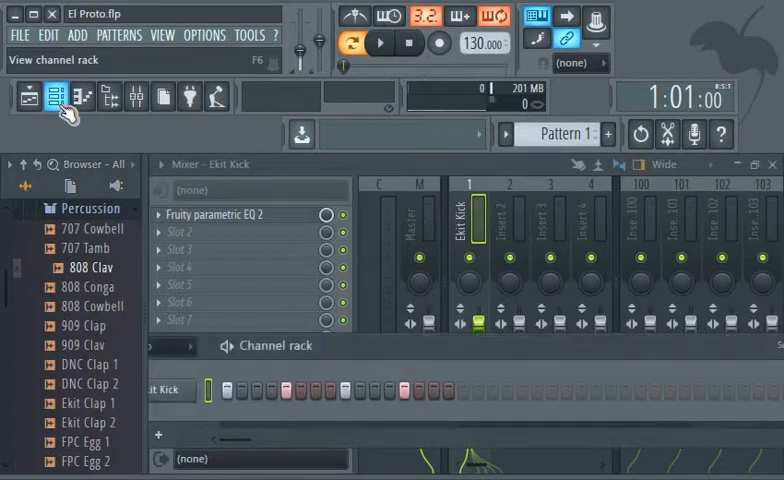
pyautogui.moveTo(64, 256)
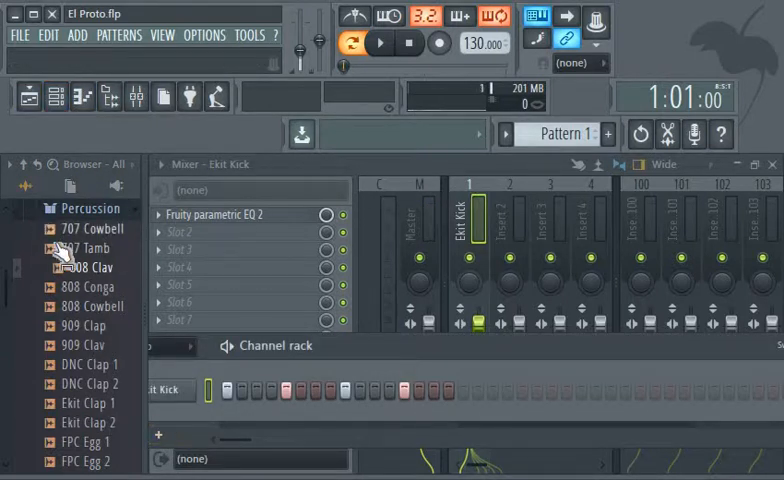
pyautogui.moveTo(90, 268); pyautogui.dragTo(204, 450)
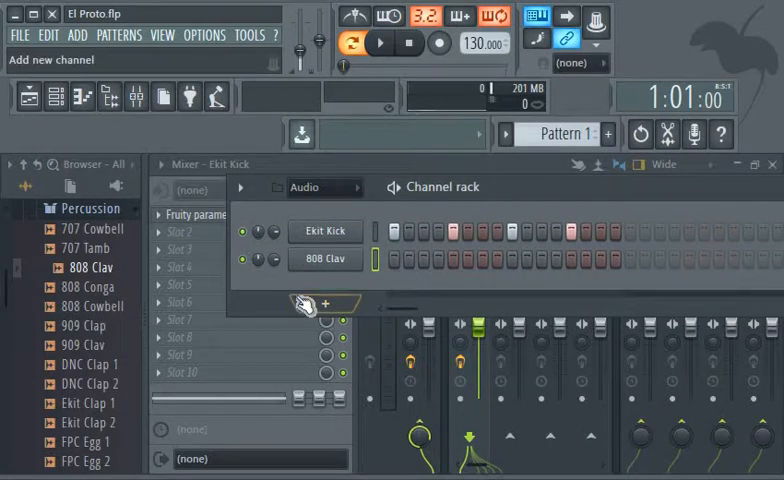
pyautogui.click(324, 260)
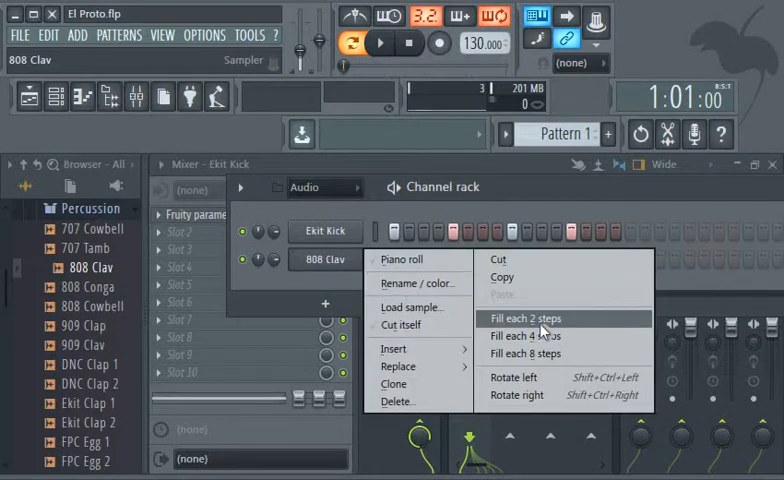
pyautogui.click(524, 318)
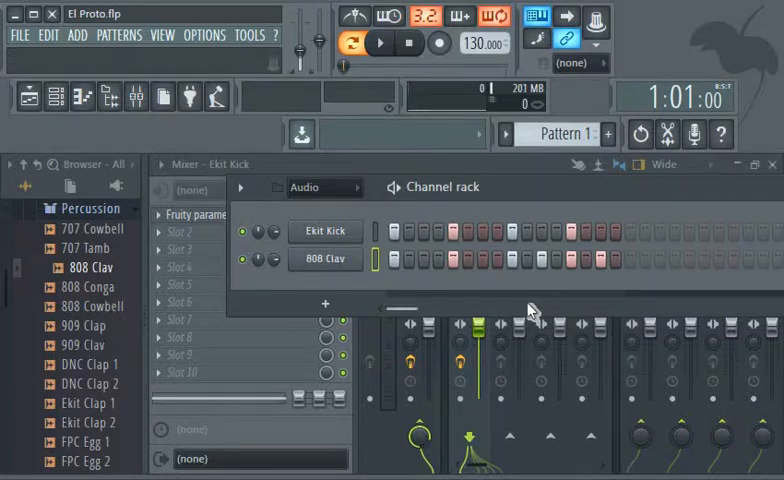
pyautogui.click(378, 42)
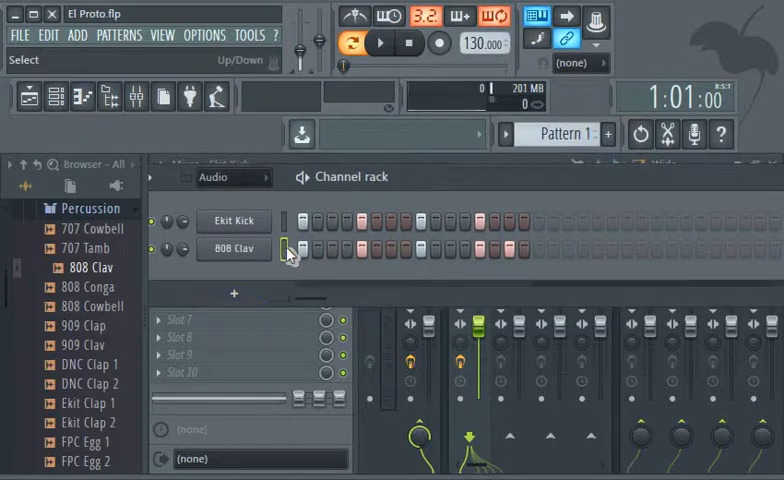
pyautogui.moveTo(120, 96)
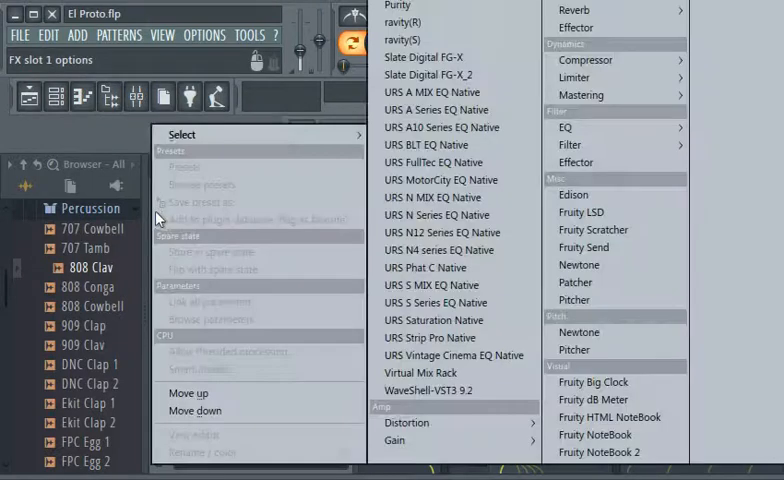
pyautogui.moveTo(616, 128)
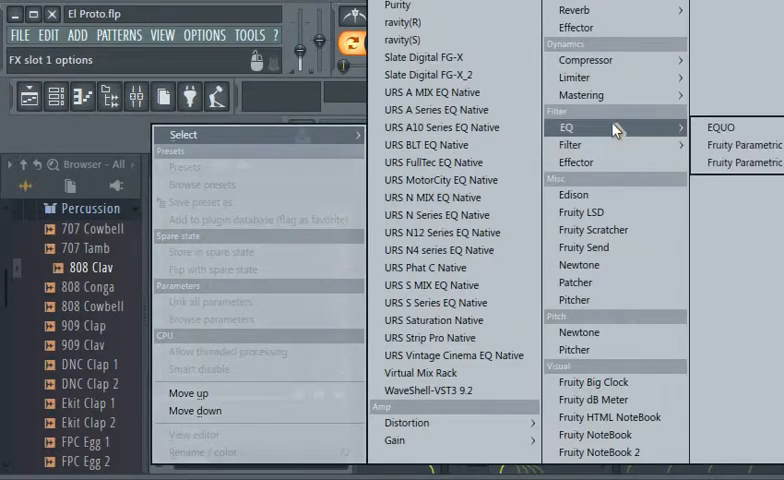
# Step: Load Fruity Parametric EQ 2 onto the 808 Clav mixer insert
pyautogui.click(744, 144)
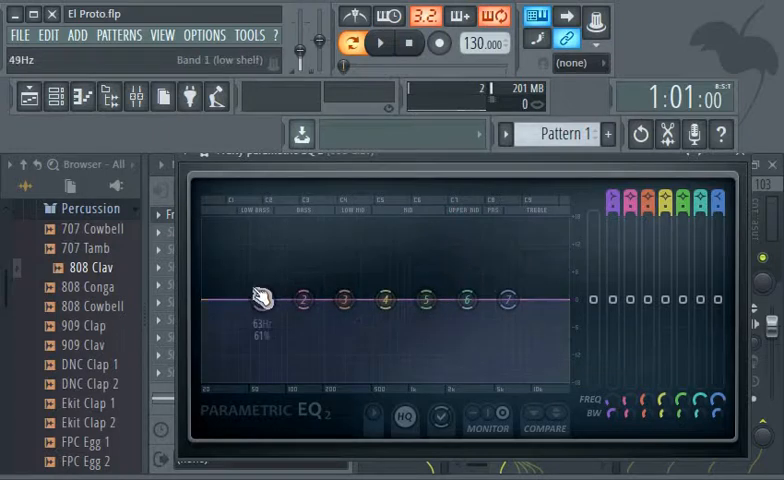
# Step: Make band 1 a steep high-pass near 509 Hz and band 7 a steep low-pass
pyautogui.rightClick(258, 300)
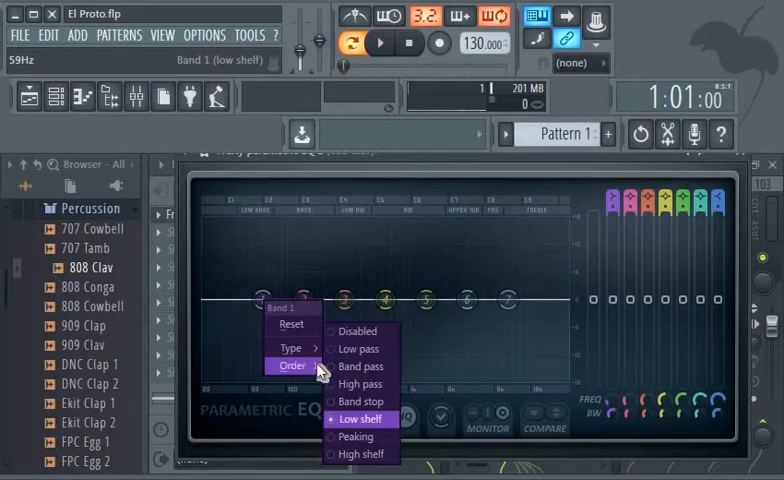
pyautogui.moveTo(292, 348)
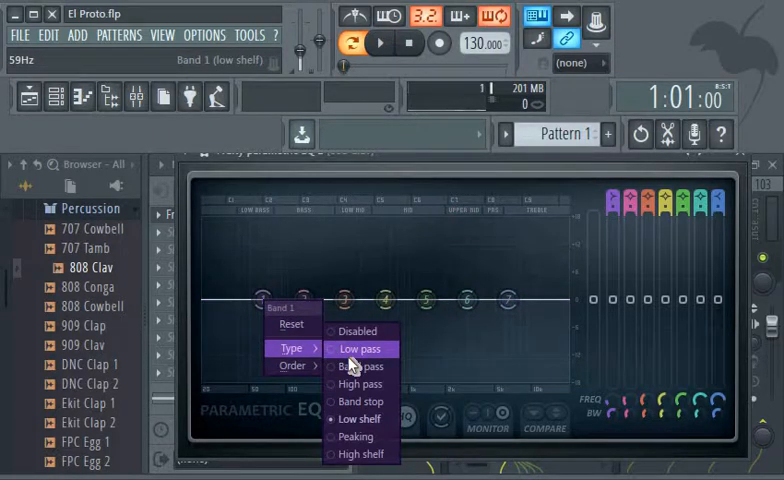
pyautogui.moveTo(360, 366)
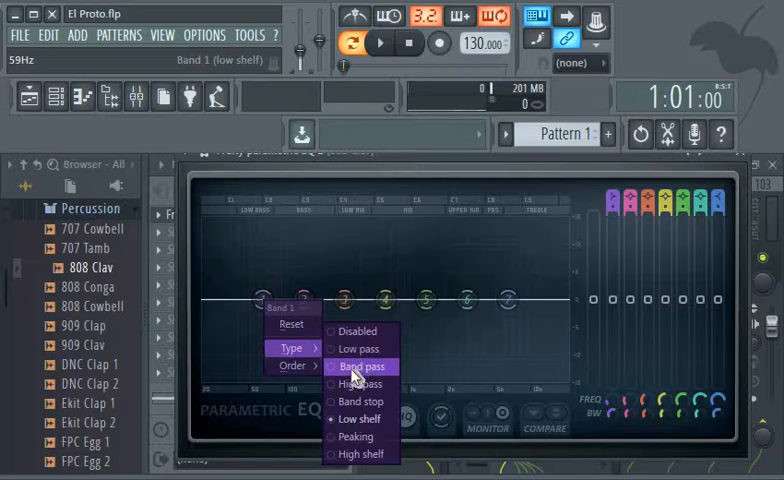
pyautogui.moveTo(358, 348)
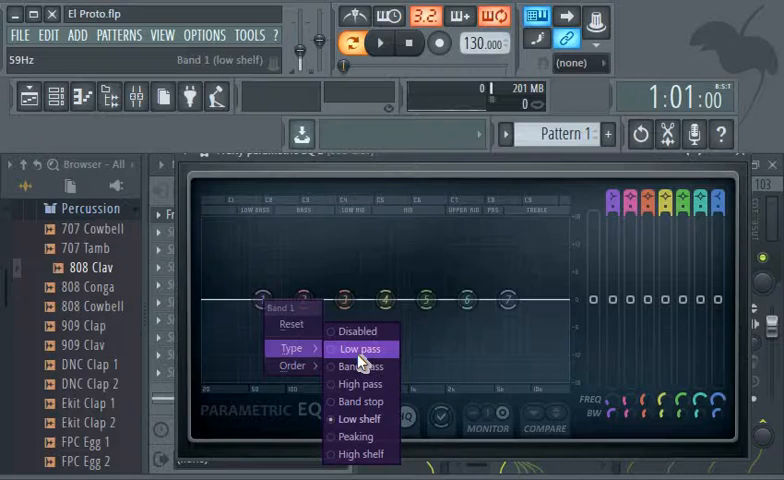
pyautogui.moveTo(360, 384)
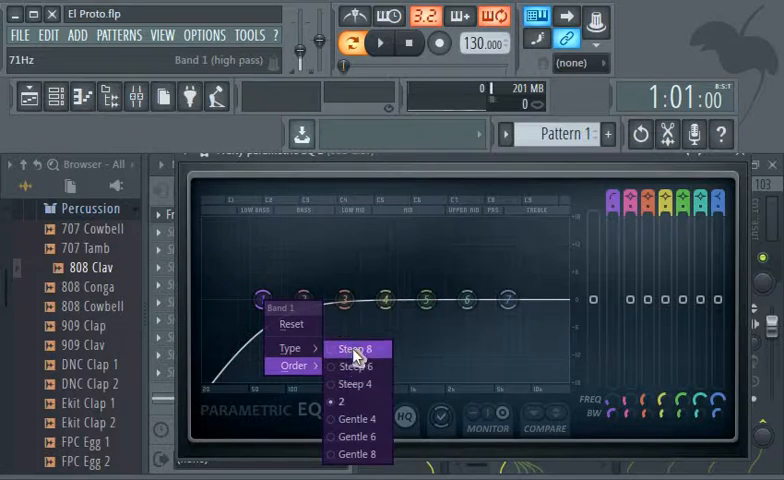
pyautogui.click(352, 348)
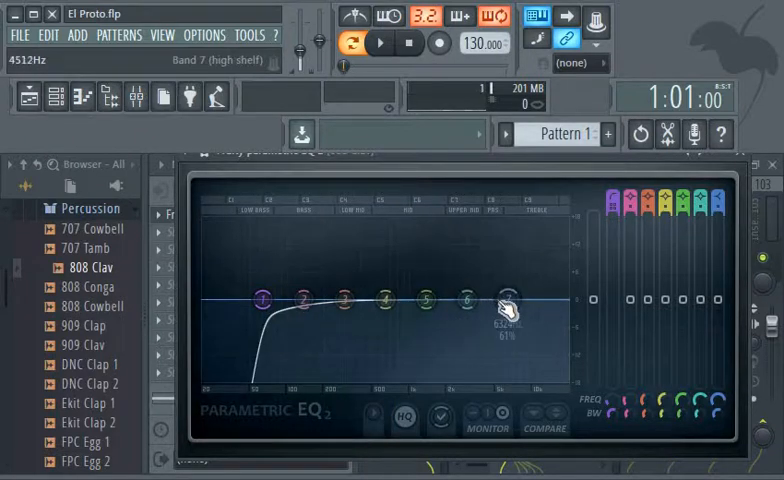
pyautogui.rightClick(508, 298)
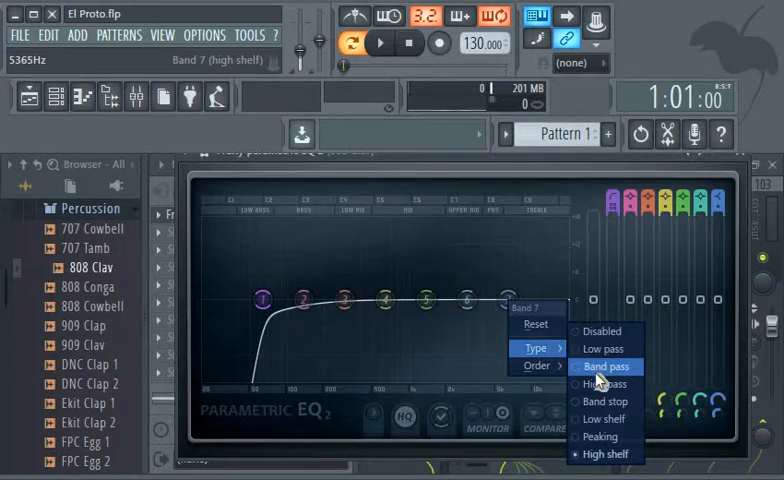
pyautogui.click(604, 348)
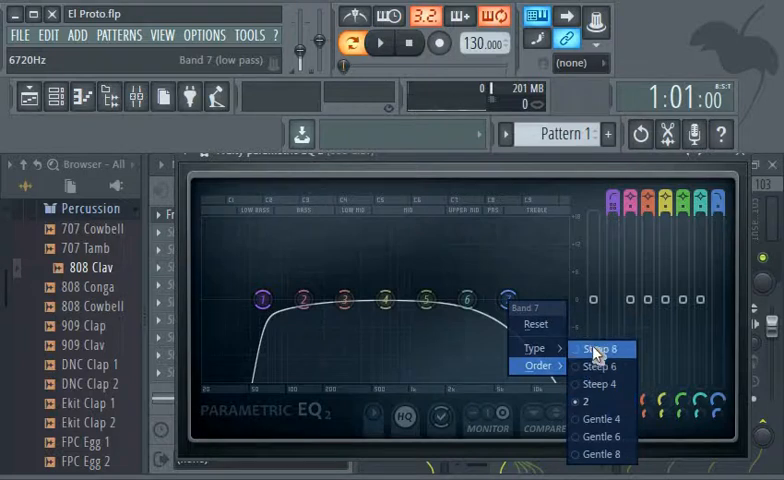
pyautogui.click(600, 348)
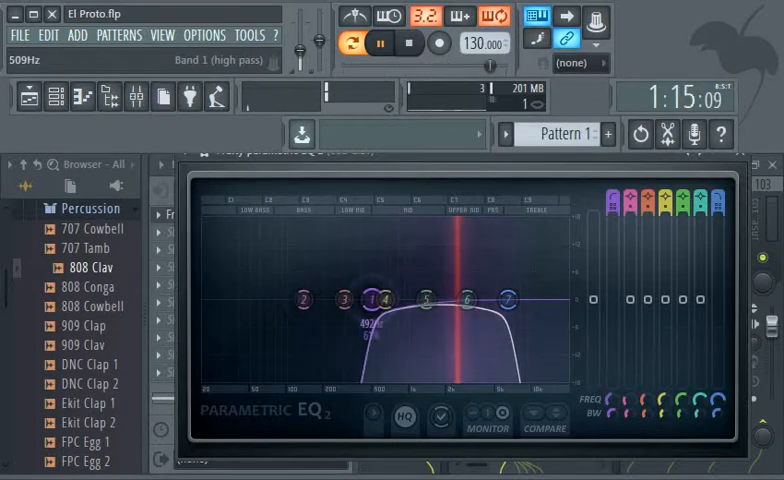
# Step: Pull the high-pass and low-pass cutoffs together near 2-3 kHz and boost the peaking band about 10 dB
pyautogui.moveTo(508, 300); pyautogui.dragTo(512, 322)
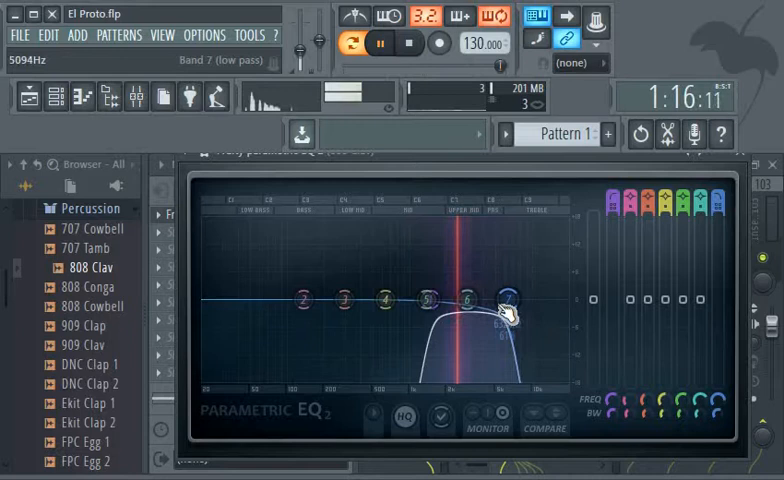
pyautogui.moveTo(504, 298); pyautogui.dragTo(478, 300)
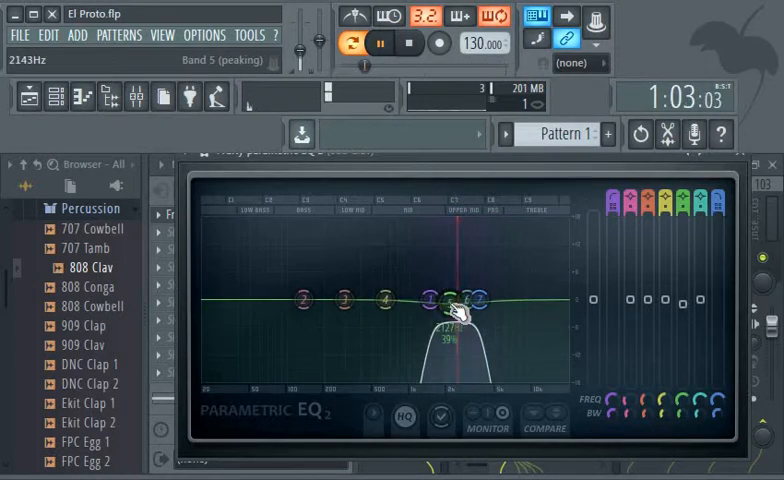
pyautogui.moveTo(452, 304); pyautogui.dragTo(450, 268)
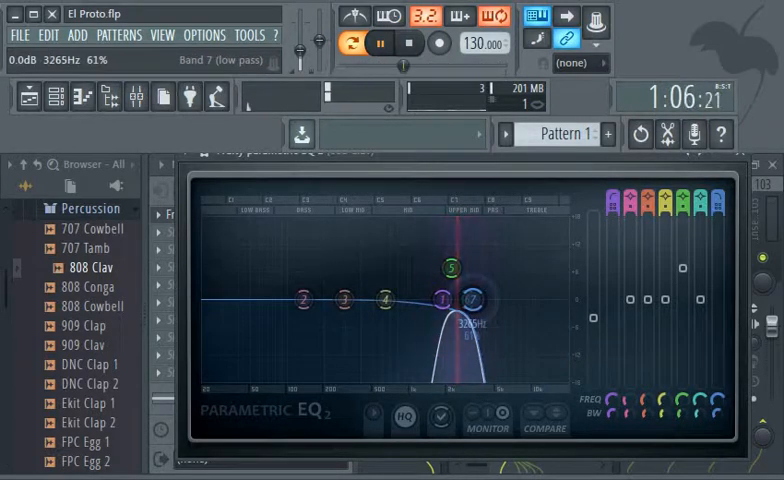
pyautogui.moveTo(452, 270); pyautogui.dragTo(452, 250)
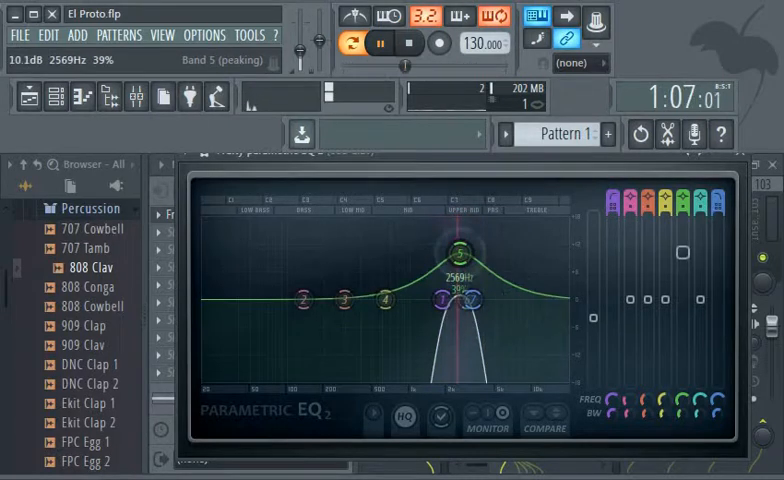
pyautogui.moveTo(470, 300); pyautogui.dragTo(478, 308)
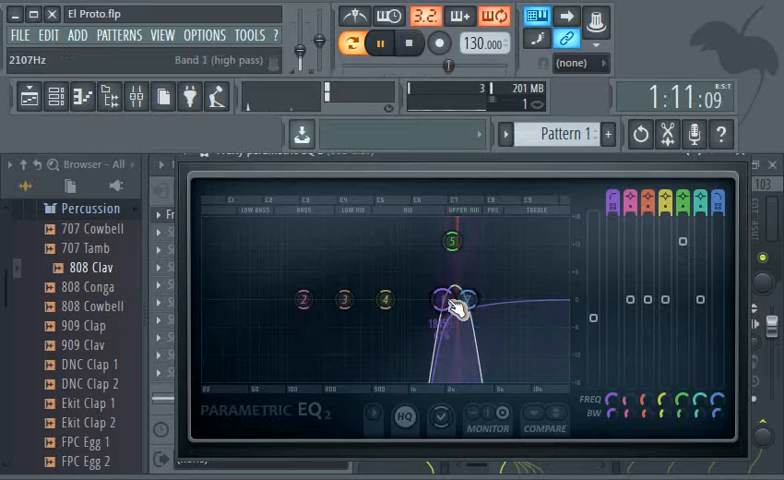
# Step: Fine-tune the high-pass cutoff to sit near 2 kHz for a narrow band-pass hump
pyautogui.moveTo(452, 244); pyautogui.dragTo(452, 244)
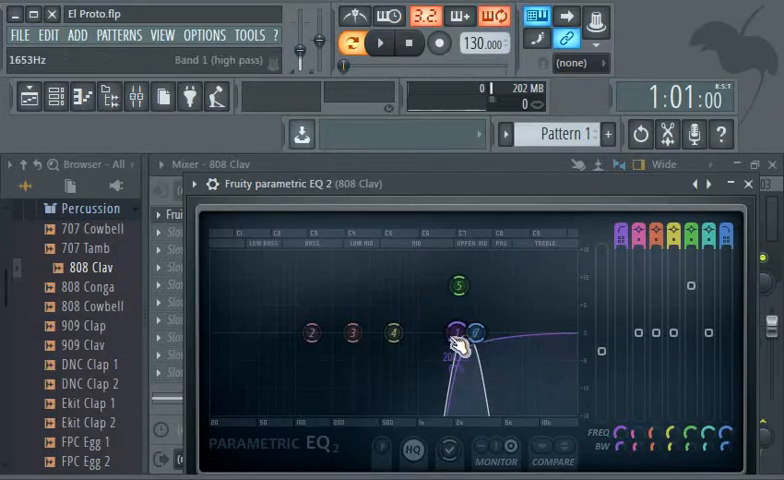
pyautogui.moveTo(450, 344); pyautogui.dragTo(464, 336)
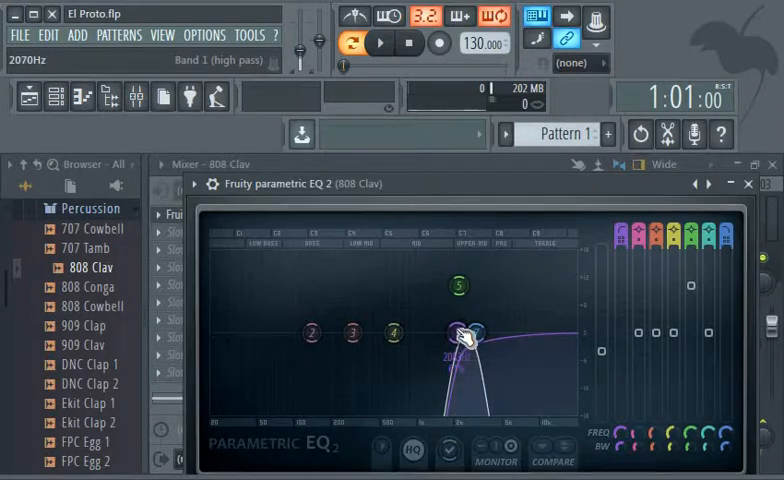
pyautogui.moveTo(460, 336); pyautogui.dragTo(478, 322)
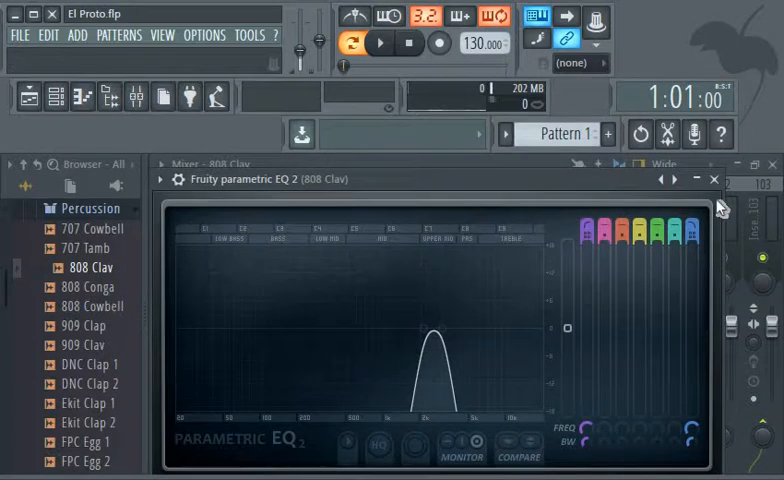
pyautogui.moveTo(712, 180)
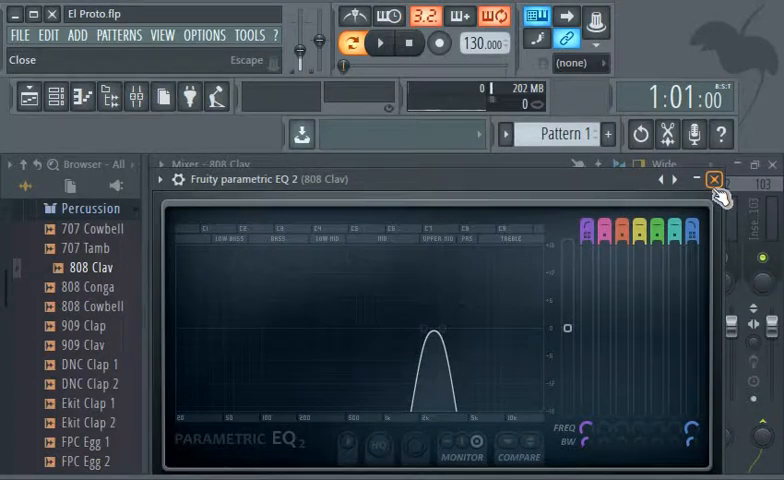